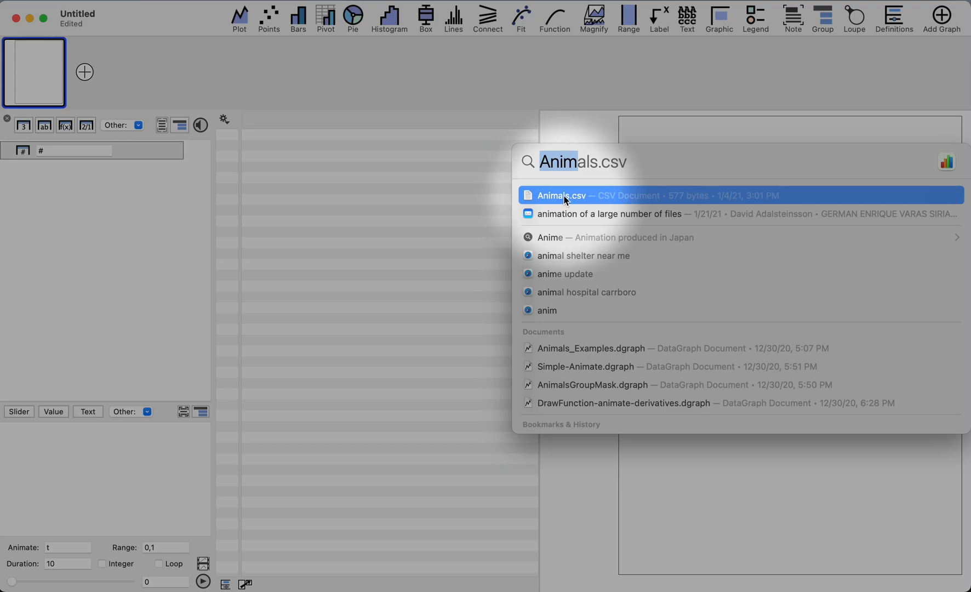
- Import Animals.csv as an Animals group with the unnamed name, body and brain columns
{"action": "left_click", "coordinate": [559, 195]}
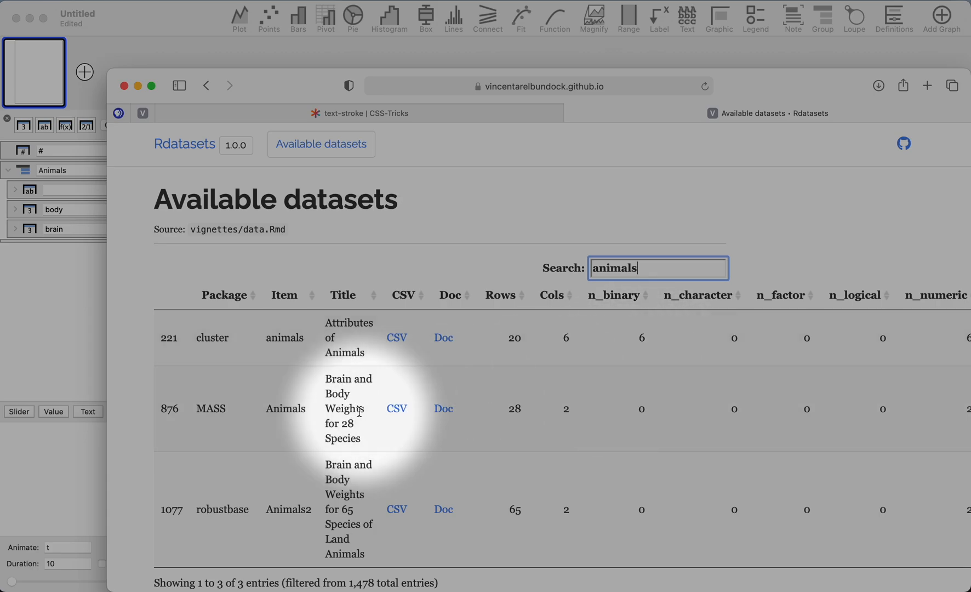
{"action": "mouse_move", "coordinate": [263, 414]}
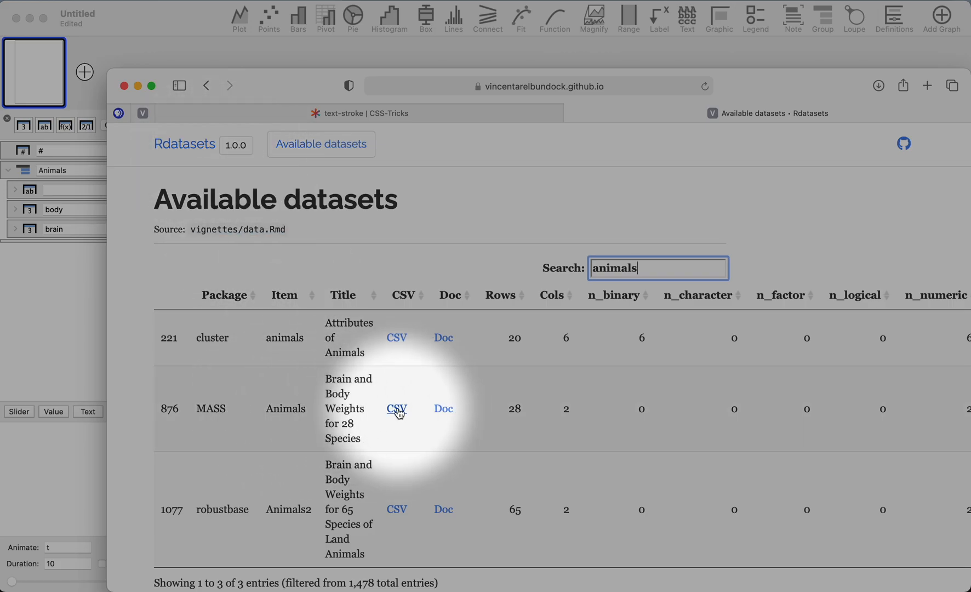
- Show the raw MASS Animals.csv listing 28 species with body and brain values
{"action": "left_click", "coordinate": [397, 408]}
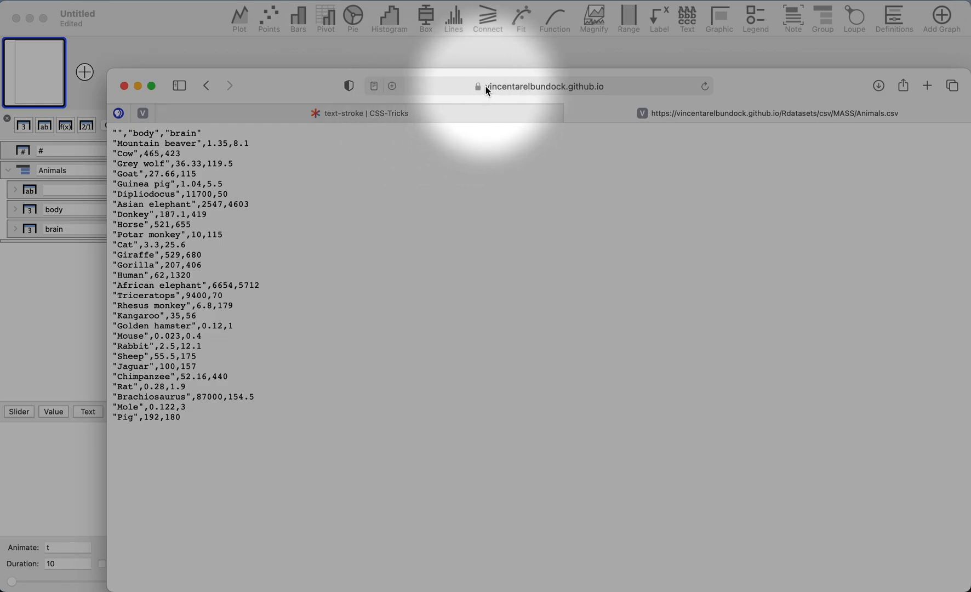
- Copy the Animals.csv web address for use as a linked data file
{"action": "key", "text": "cmd"}
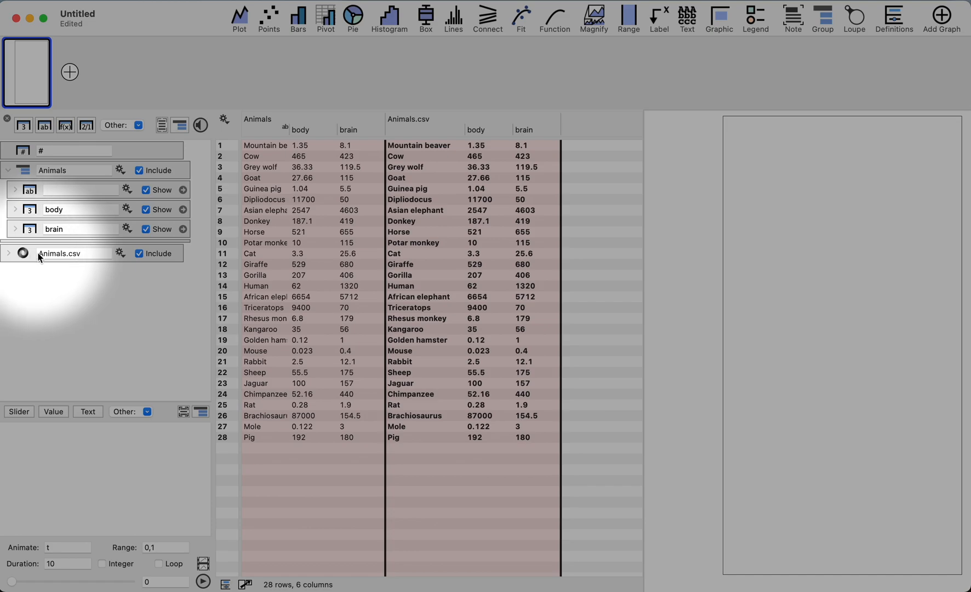
{"action": "mouse_move", "coordinate": [36, 260]}
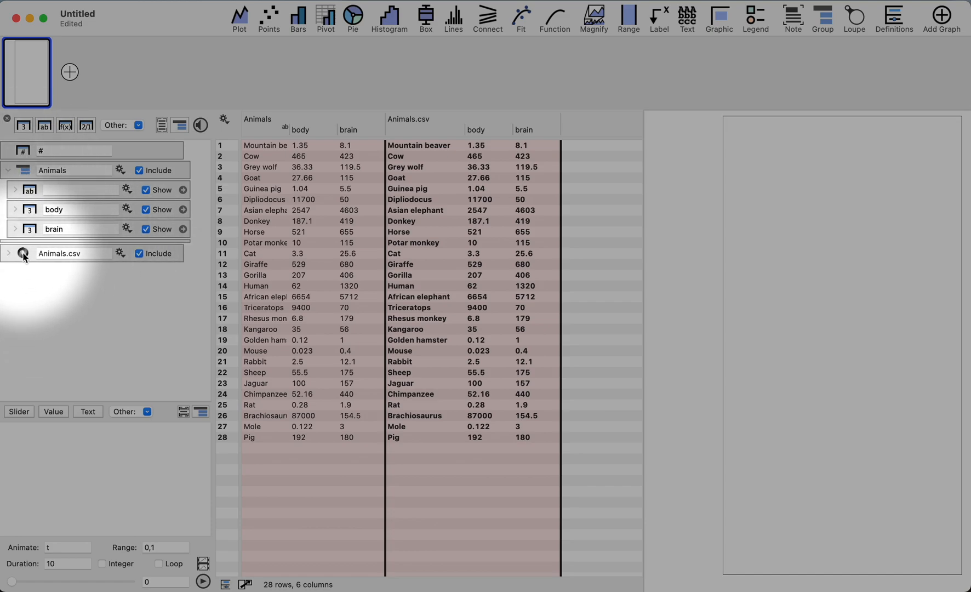
{"action": "mouse_move", "coordinate": [59, 287]}
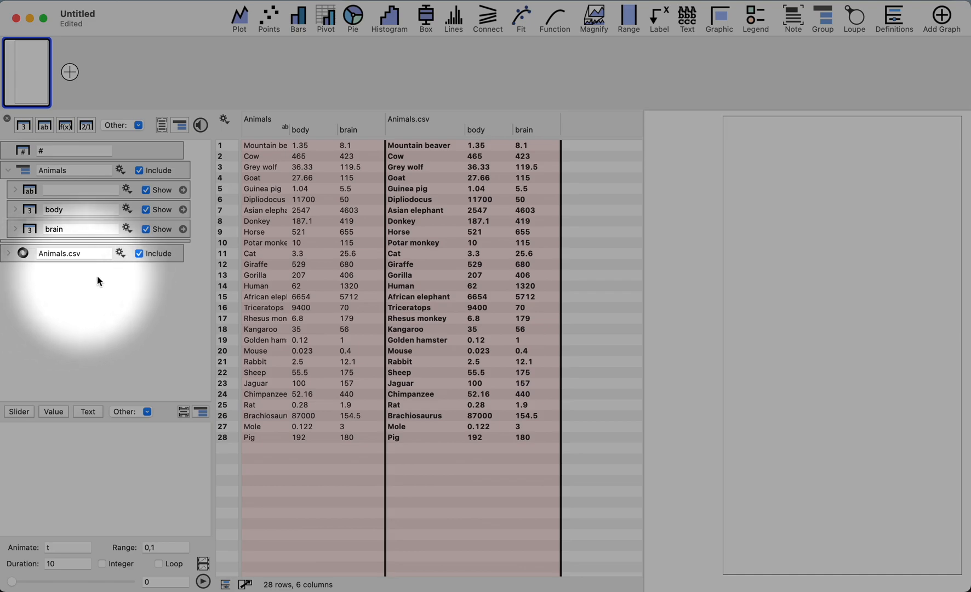
{"action": "mouse_move", "coordinate": [131, 308]}
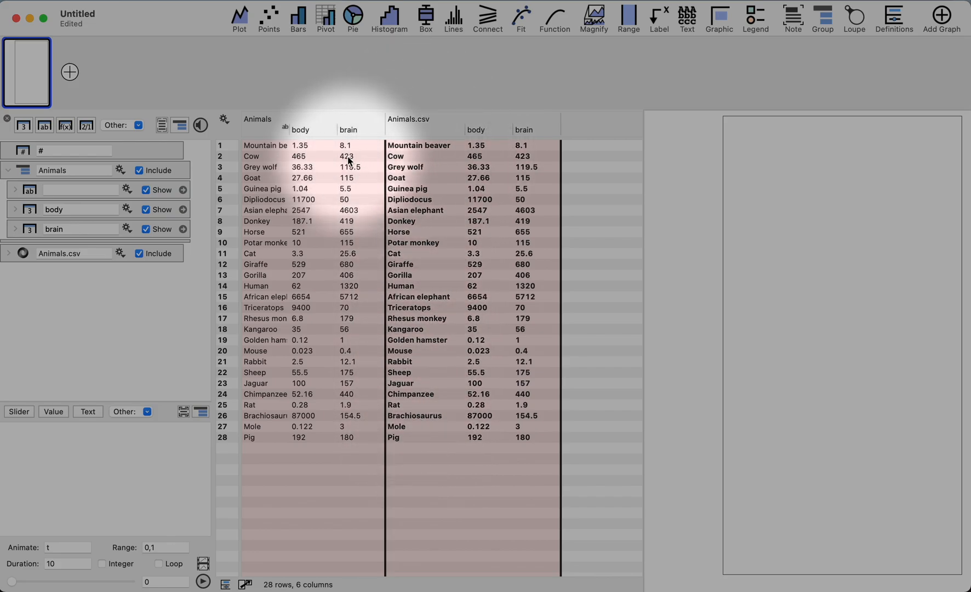
{"action": "mouse_move", "coordinate": [280, 284]}
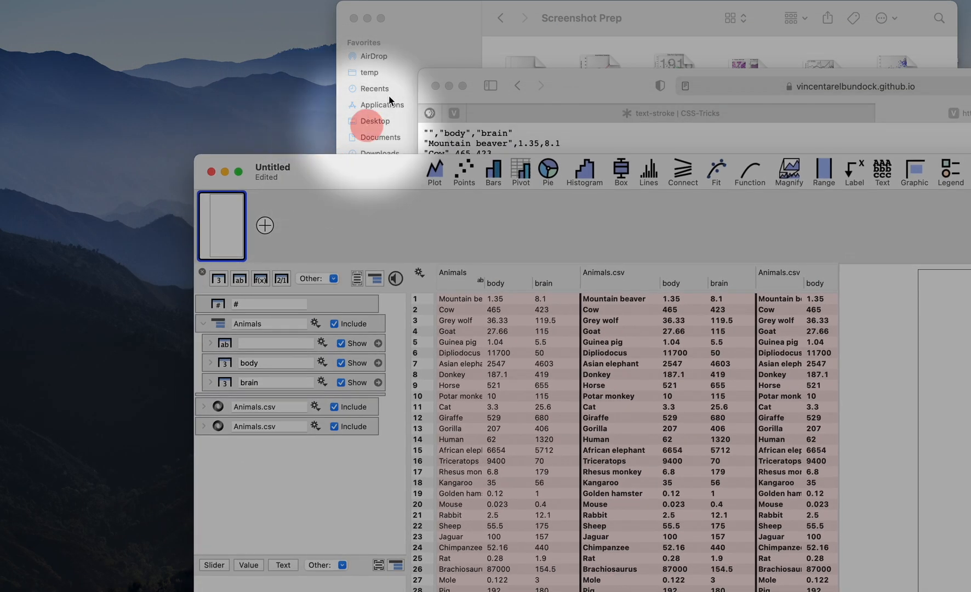
- Bring the Safari CSV page forward so it sits beside the DataGraph window
{"action": "left_click", "coordinate": [605, 86]}
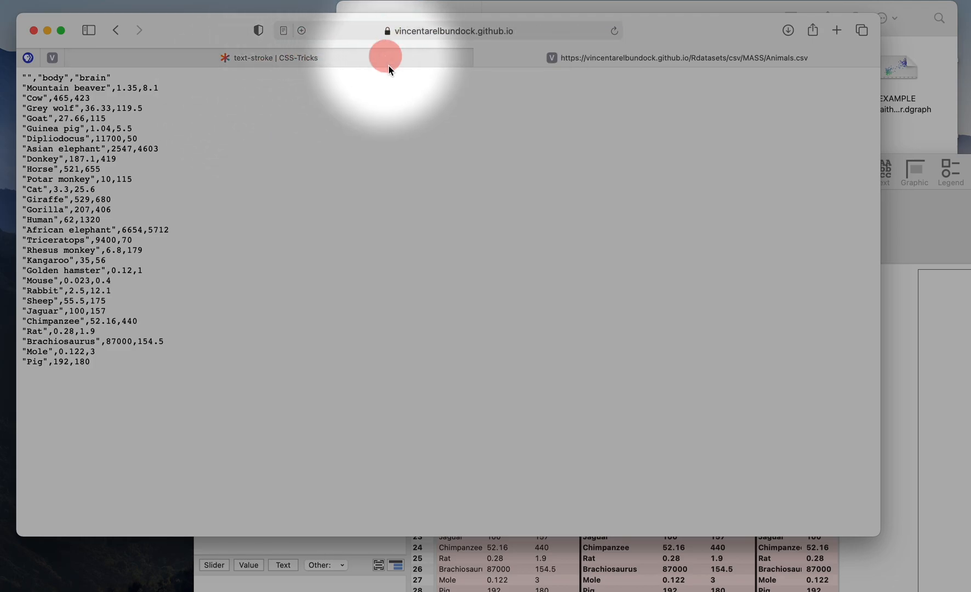
{"action": "mouse_move", "coordinate": [580, 197]}
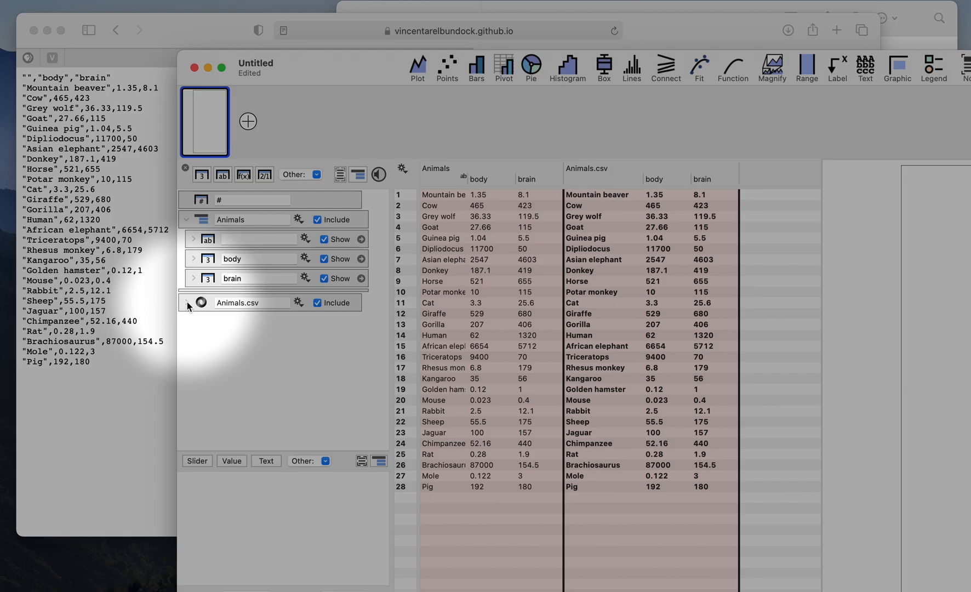
- Expand the linked Animals.csv entry to show its github.io source and three columns
{"action": "left_click", "coordinate": [186, 308]}
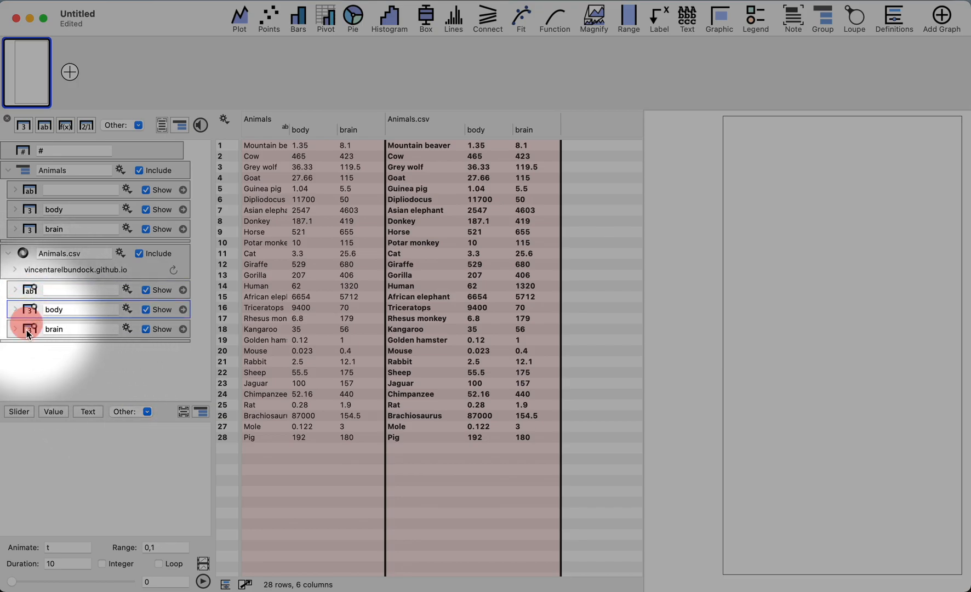
{"action": "left_click", "coordinate": [29, 328]}
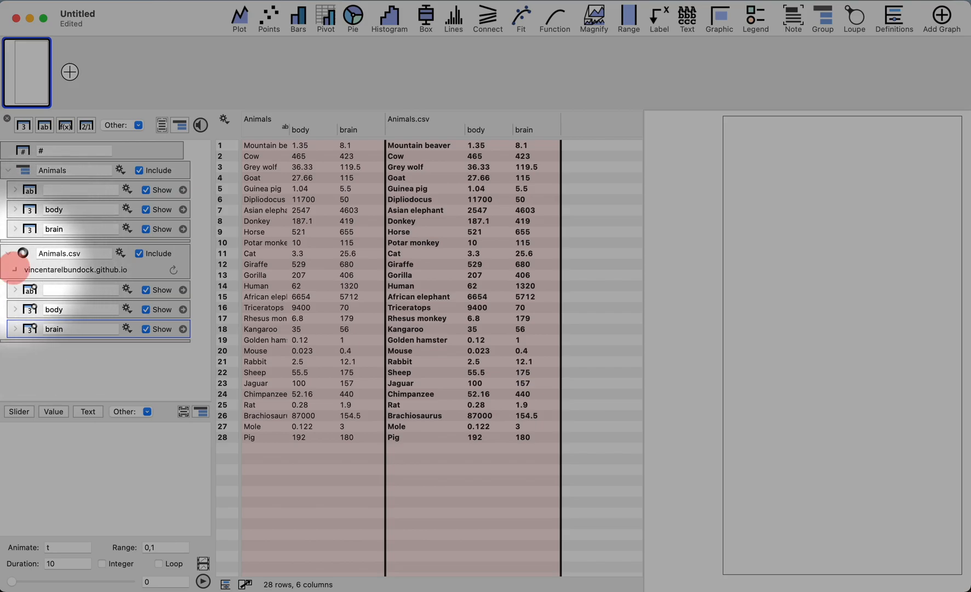
- Enable Save column content and Timed reload at a 15min interval for the linked file
{"action": "left_click", "coordinate": [22, 254]}
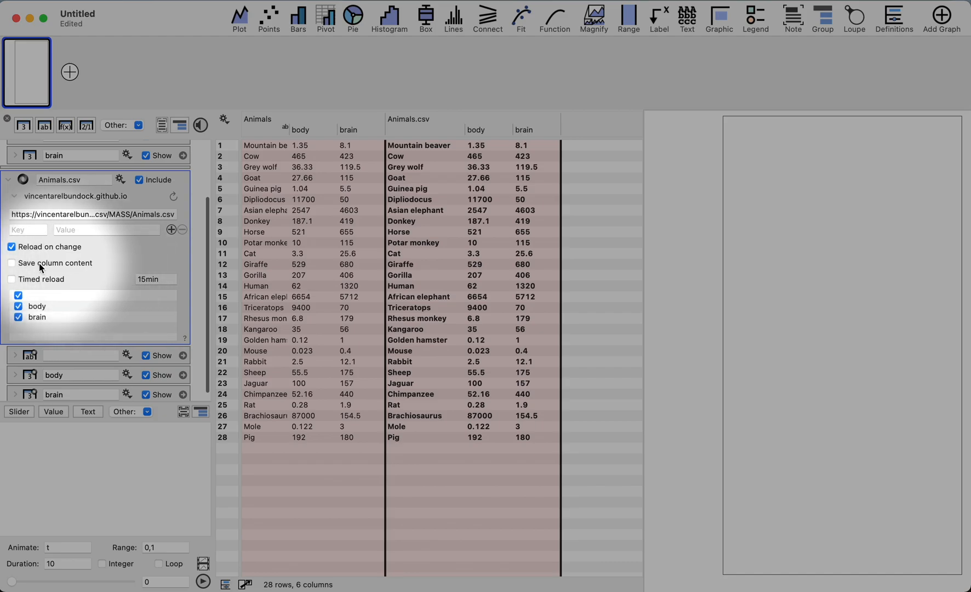
{"action": "left_click", "coordinate": [11, 262]}
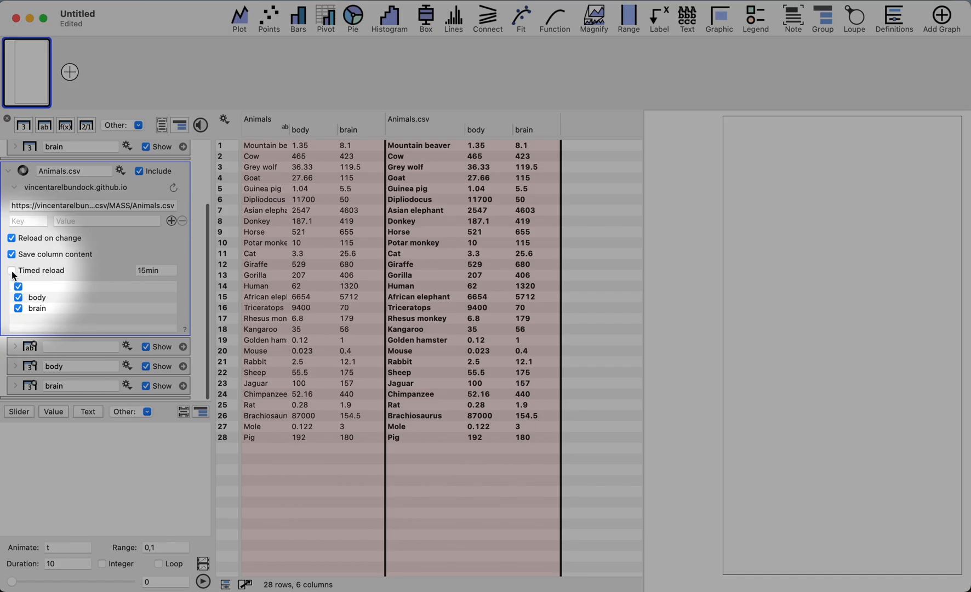
{"action": "left_click", "coordinate": [11, 271]}
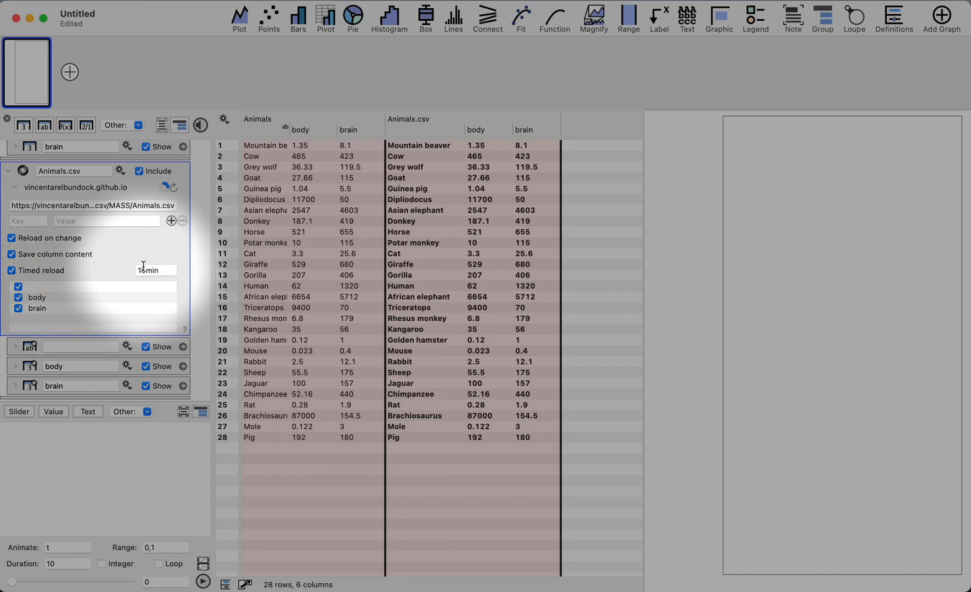
{"action": "left_click", "coordinate": [149, 270]}
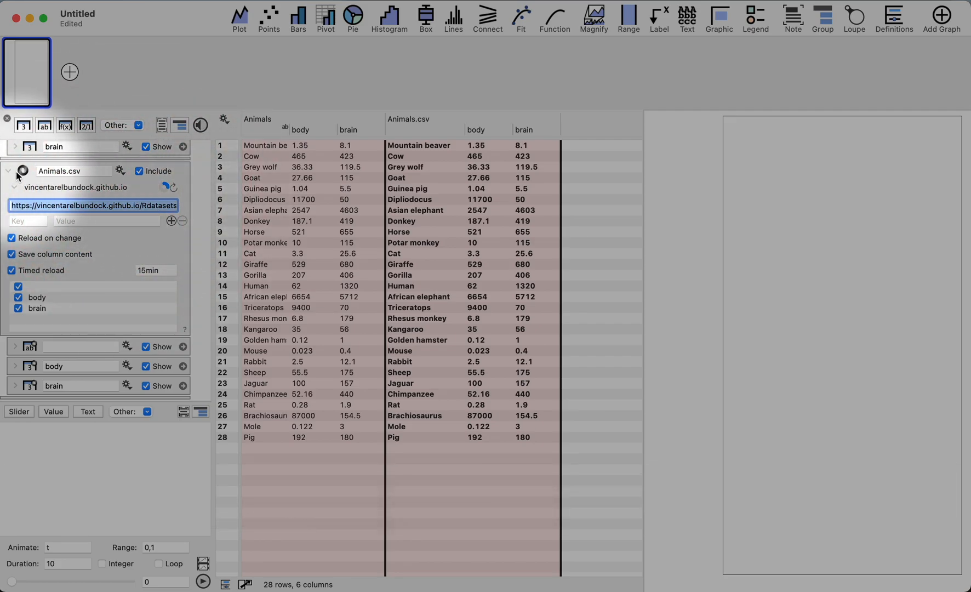
- Add an Other > Group from URL entry and paste the Animals.csv address into its source
{"action": "left_click", "coordinate": [7, 174]}
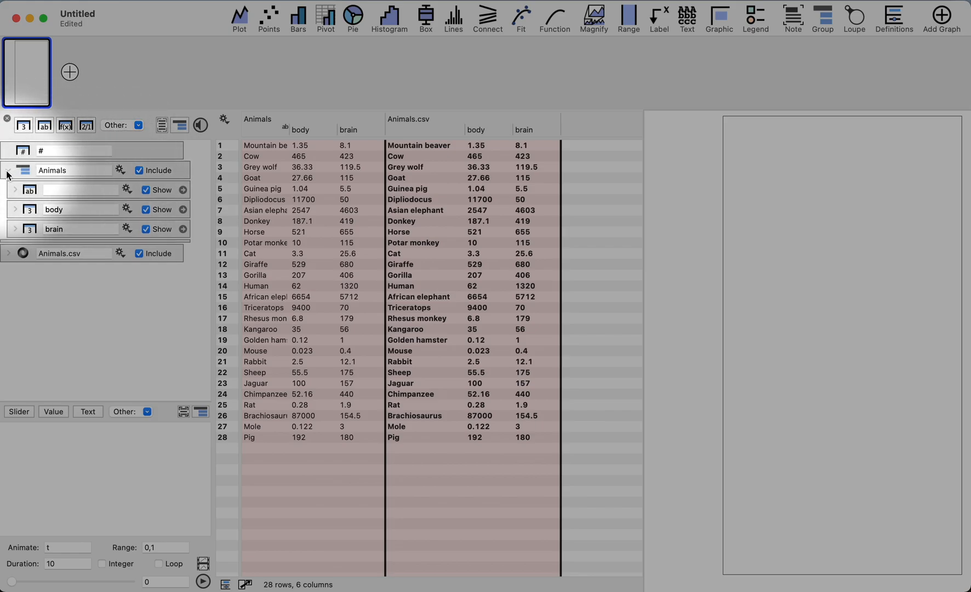
{"action": "left_click", "coordinate": [139, 125]}
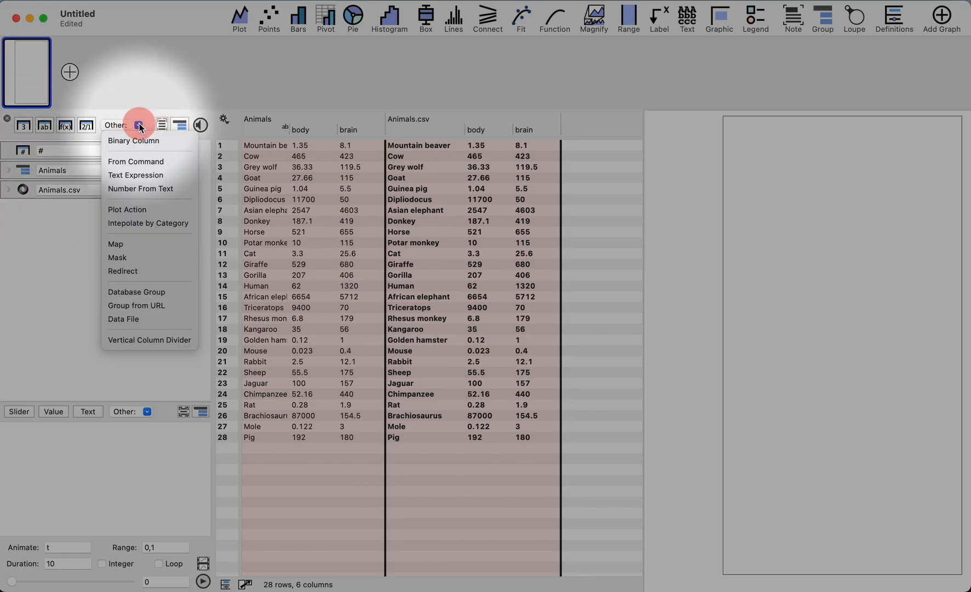
{"action": "mouse_move", "coordinate": [137, 291]}
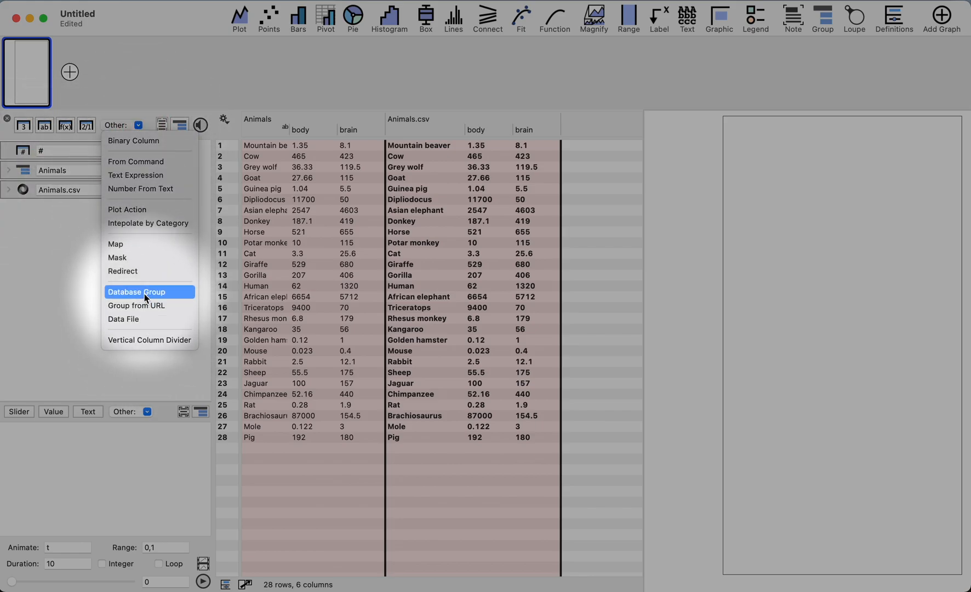
{"action": "mouse_move", "coordinate": [136, 304]}
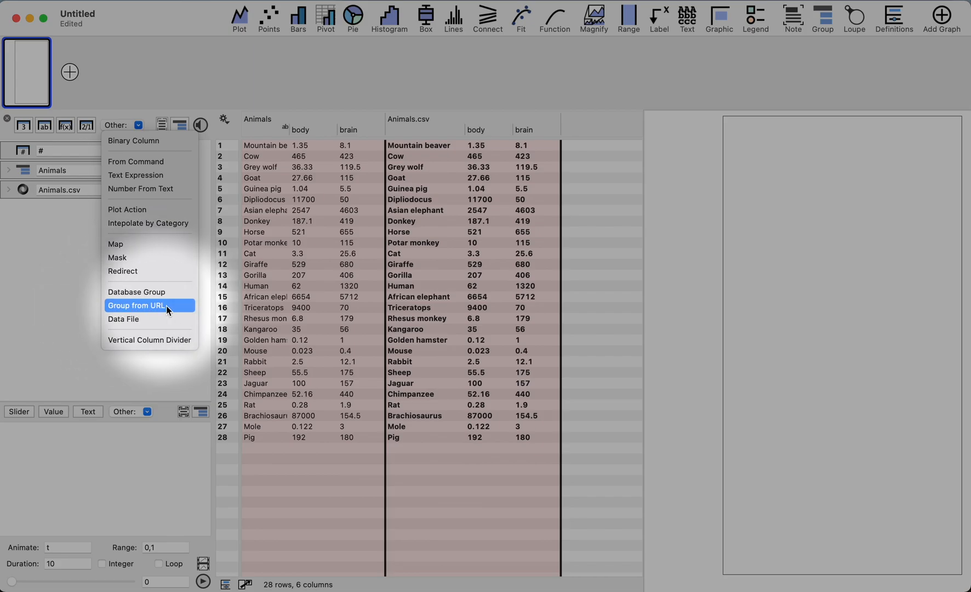
{"action": "left_click", "coordinate": [136, 305]}
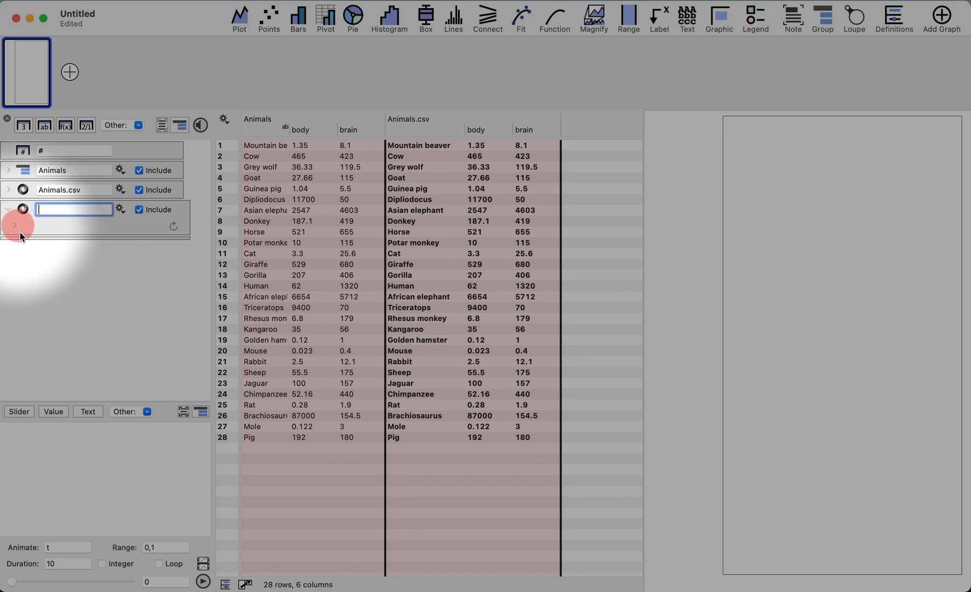
{"action": "left_click", "coordinate": [8, 225]}
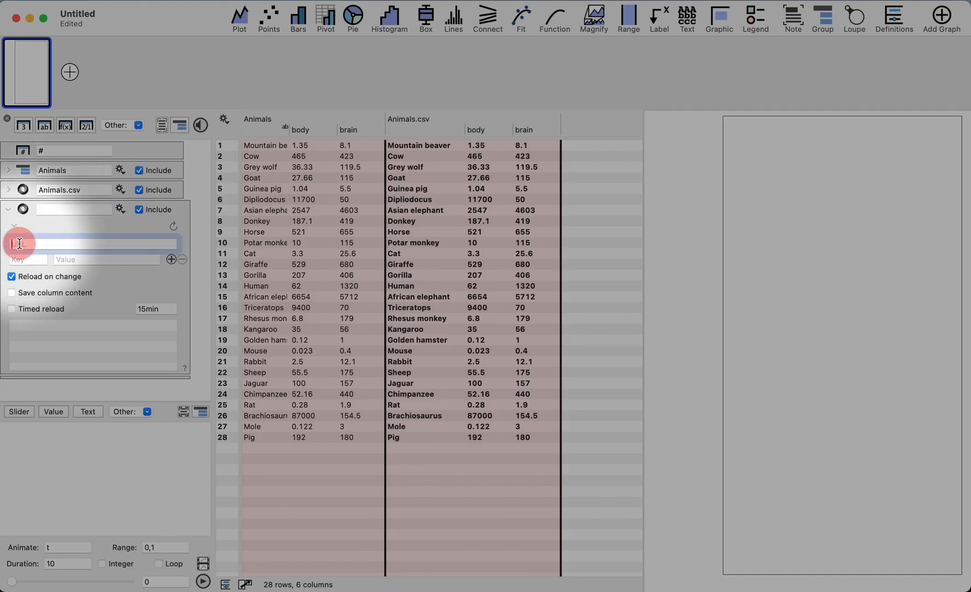
{"action": "key", "text": "cmd+v"}
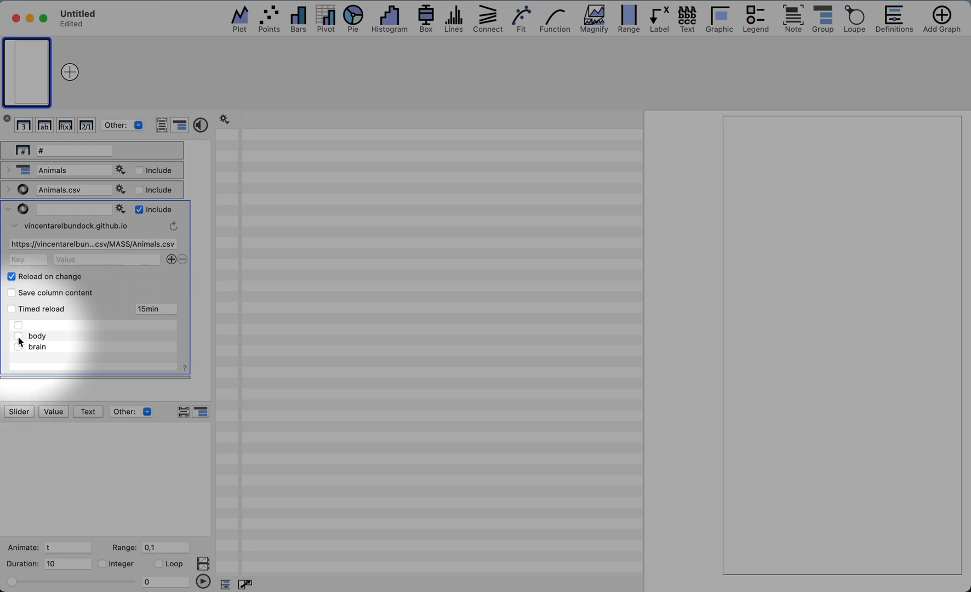
- Tick body, brain and the unnamed names column so the group lists all 28 animals
{"action": "left_click", "coordinate": [19, 347]}
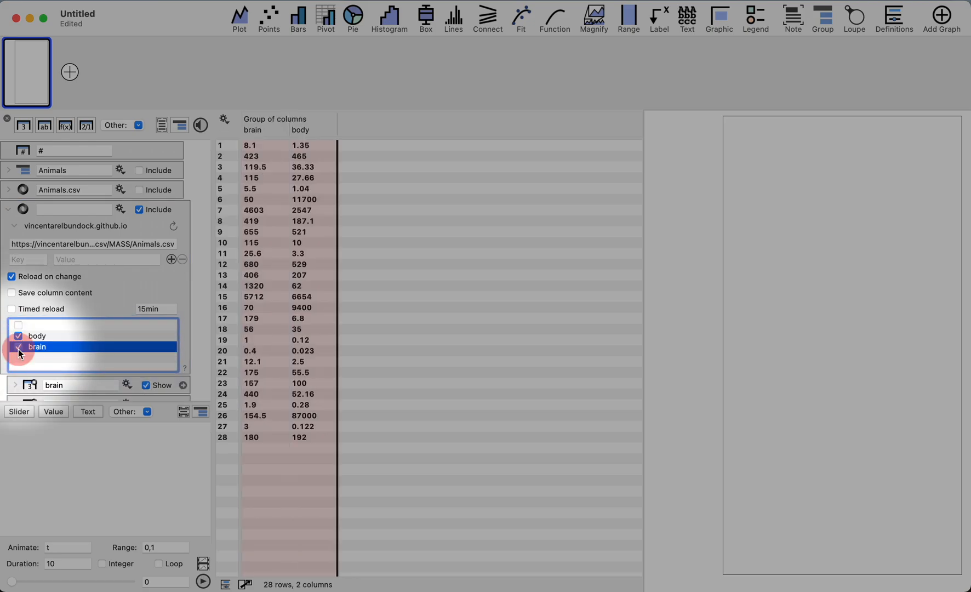
{"action": "left_click", "coordinate": [18, 347]}
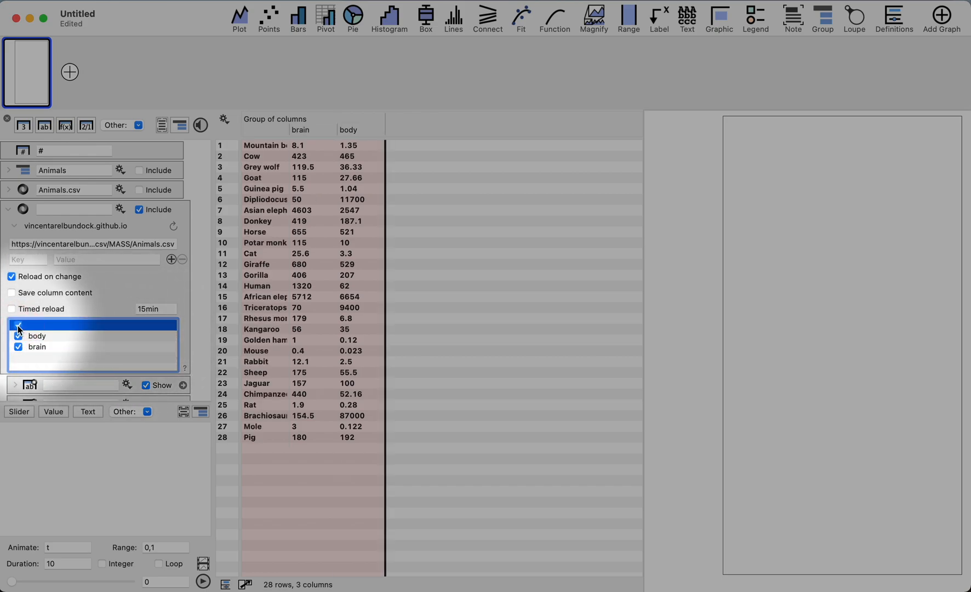
{"action": "left_click", "coordinate": [19, 326]}
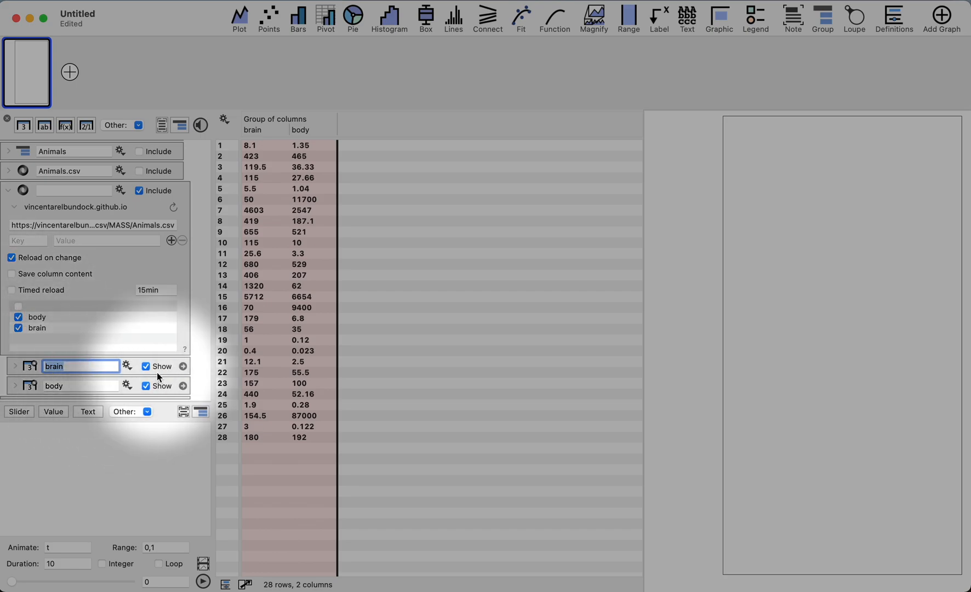
{"action": "left_click", "coordinate": [19, 305]}
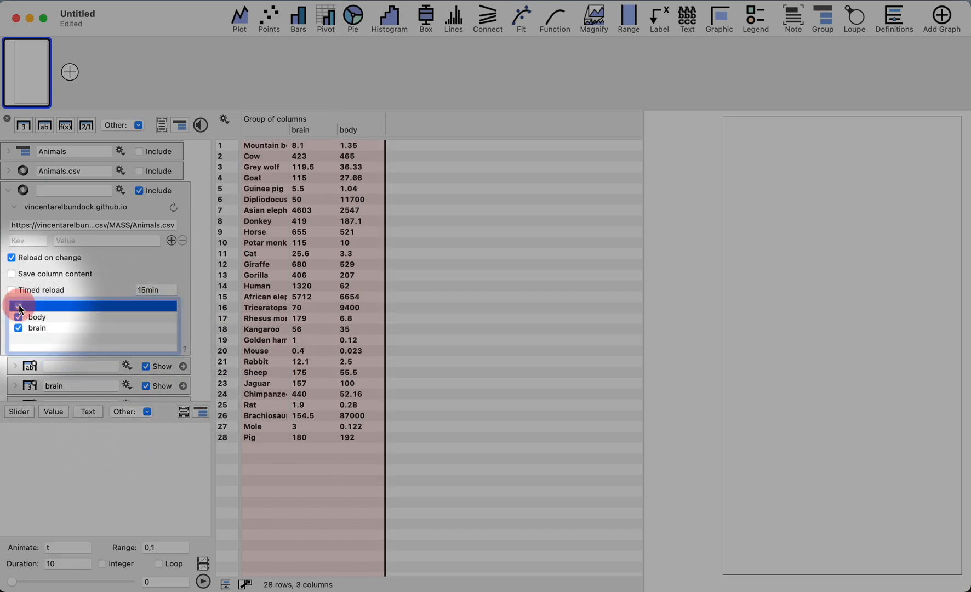
{"action": "left_click", "coordinate": [18, 305]}
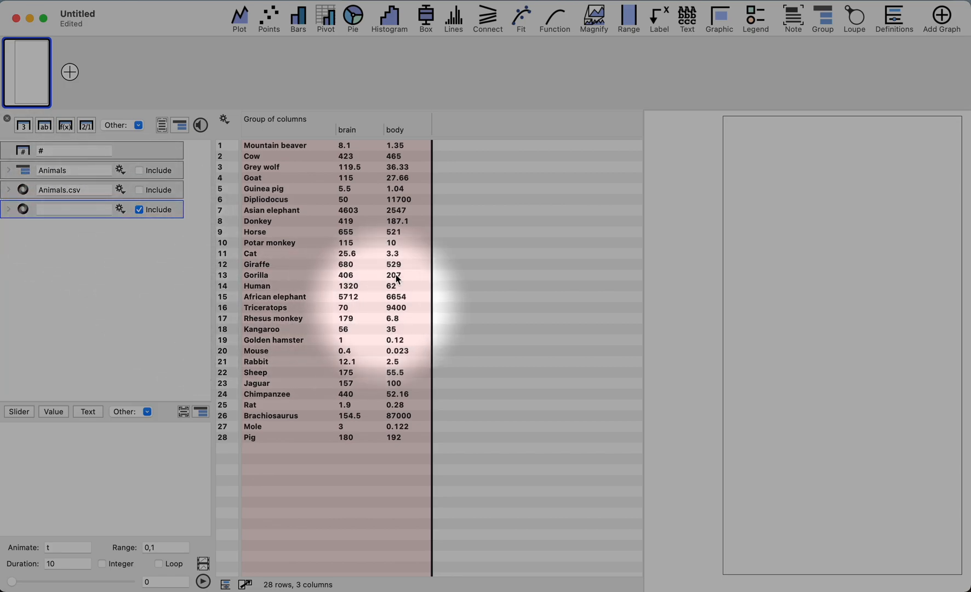
{"action": "mouse_move", "coordinate": [364, 343]}
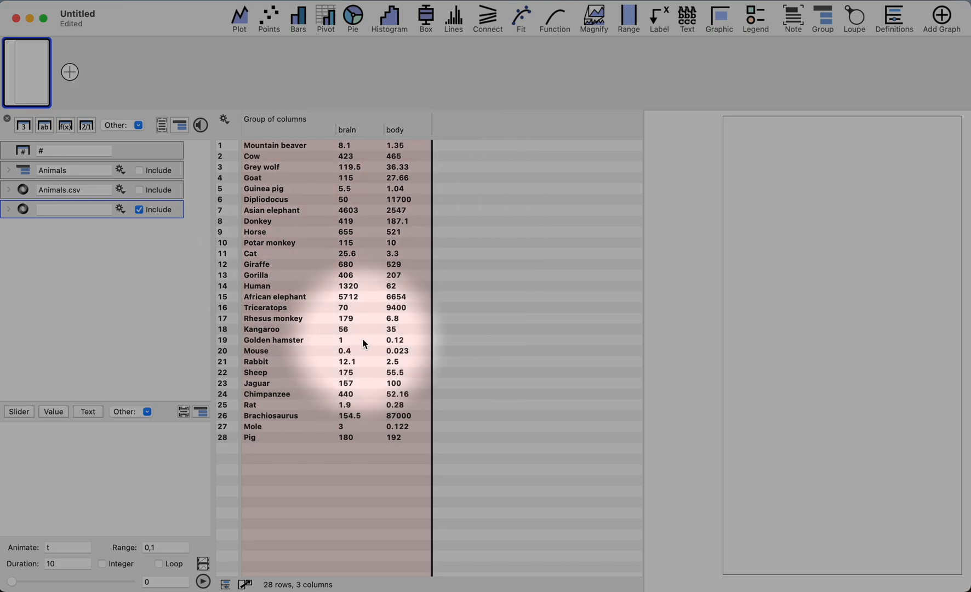